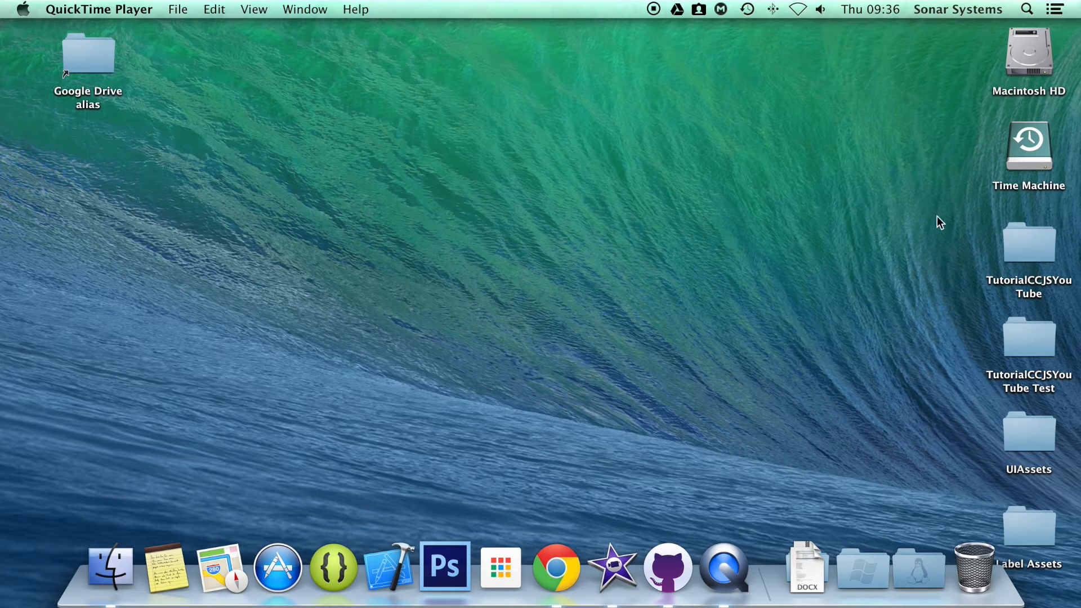
mouse_move(916, 267)
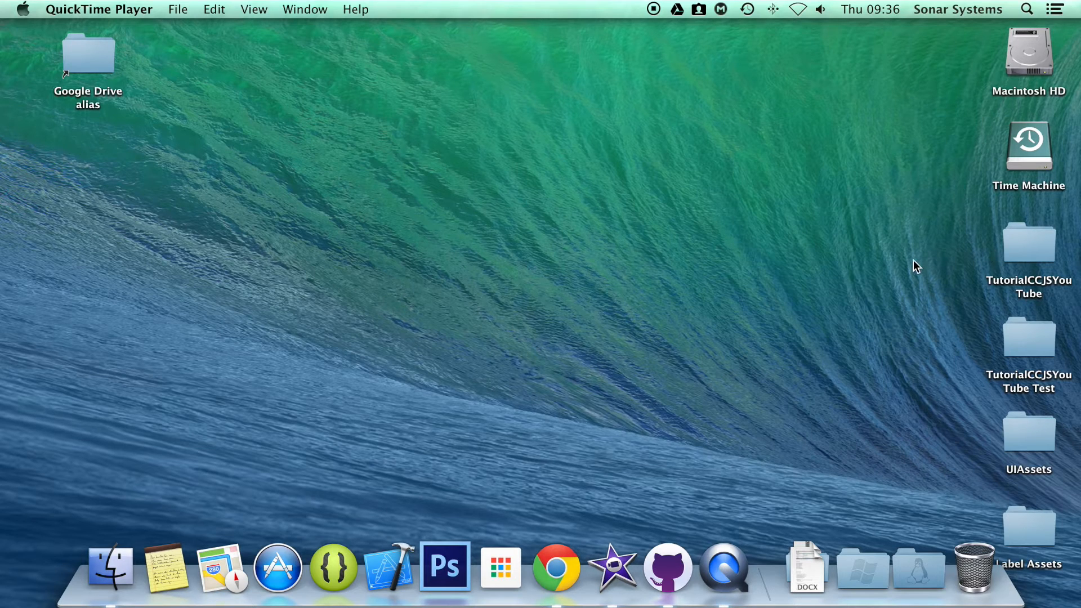
mouse_move(1029, 246)
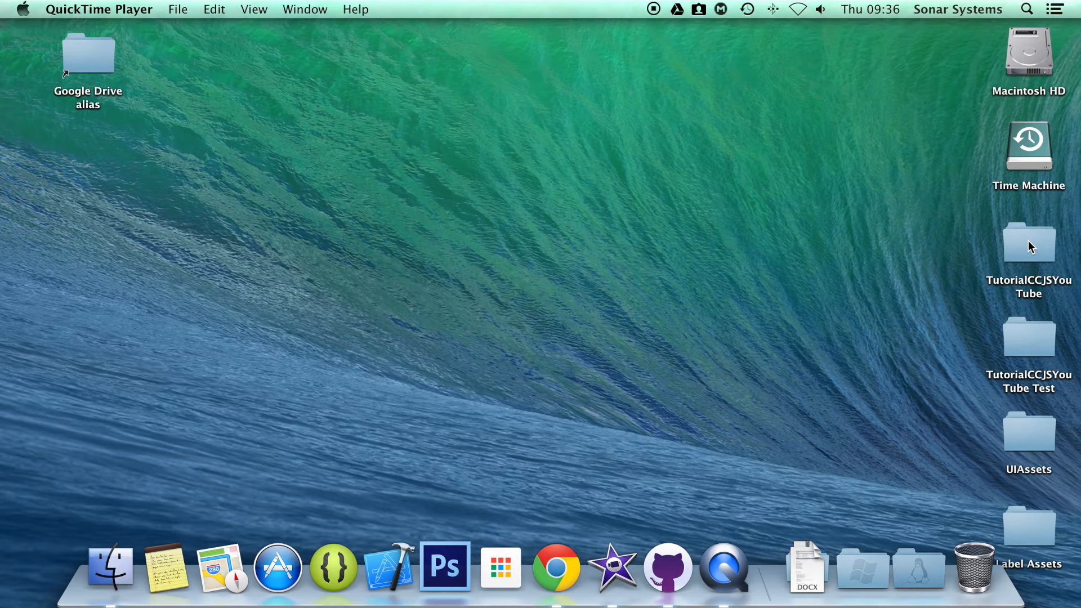
Open src/app.js from the TutorialCCJSYouTube project folder in Sublime Text.
double_click(1029, 243)
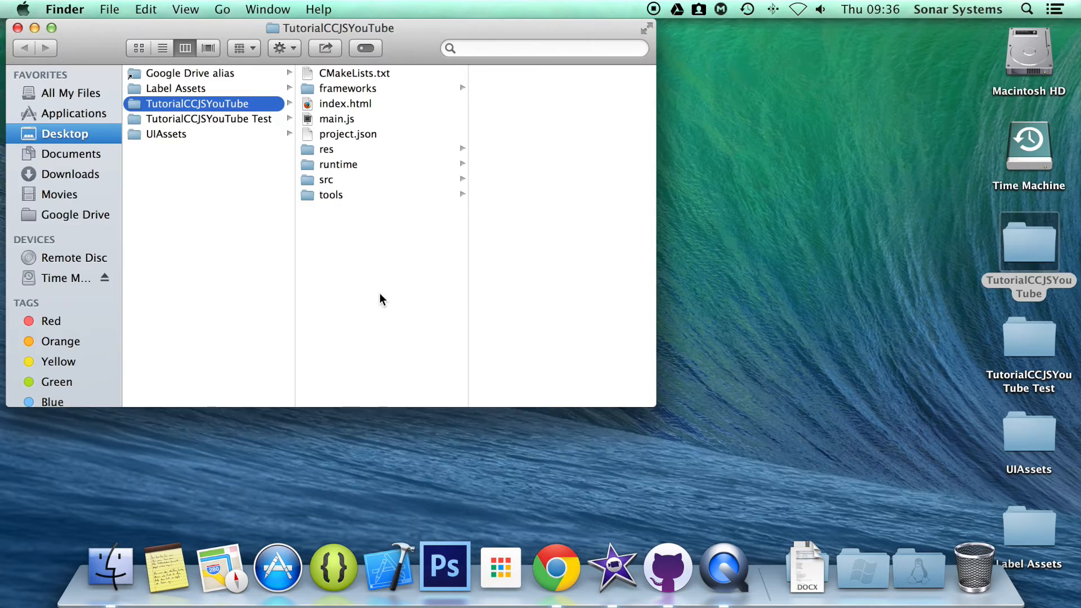
click(326, 179)
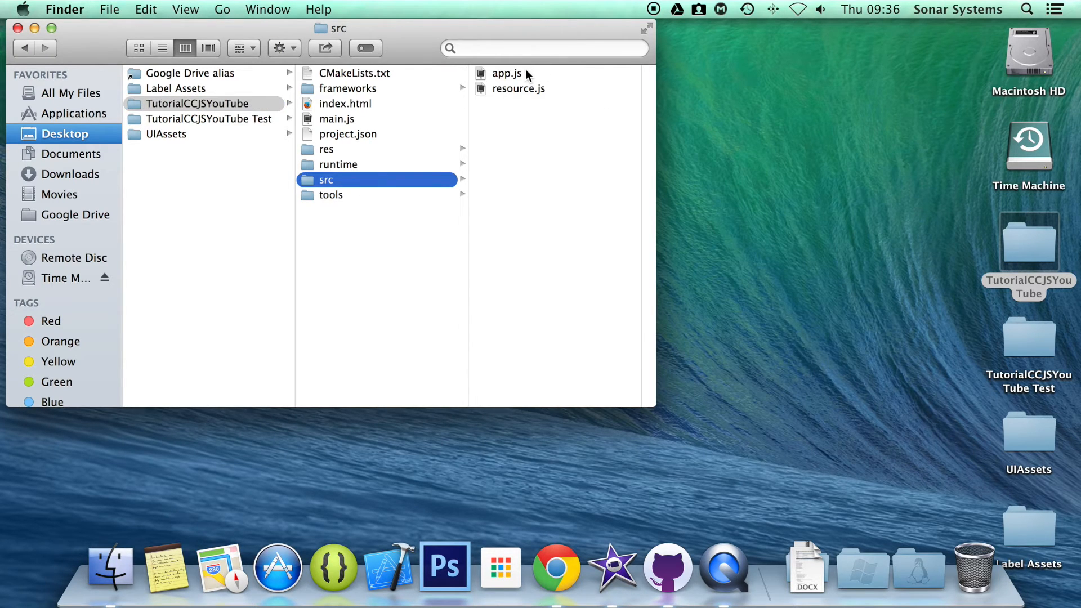
double_click(507, 73)
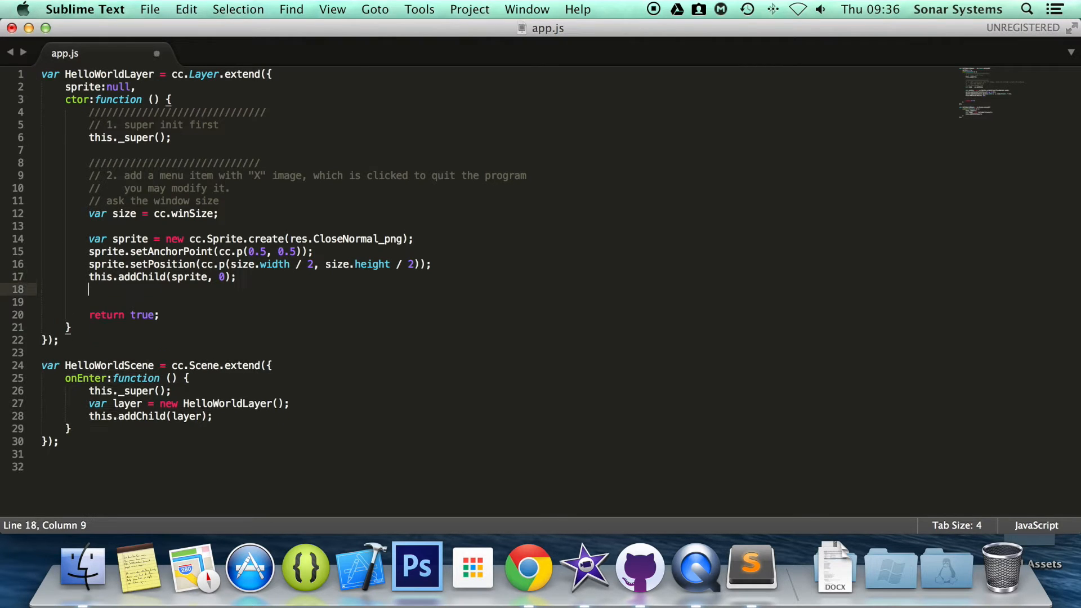
Declare var label = new cc.LabelTTF("Batman", "Arial"); and start a label. line below.
text(var)
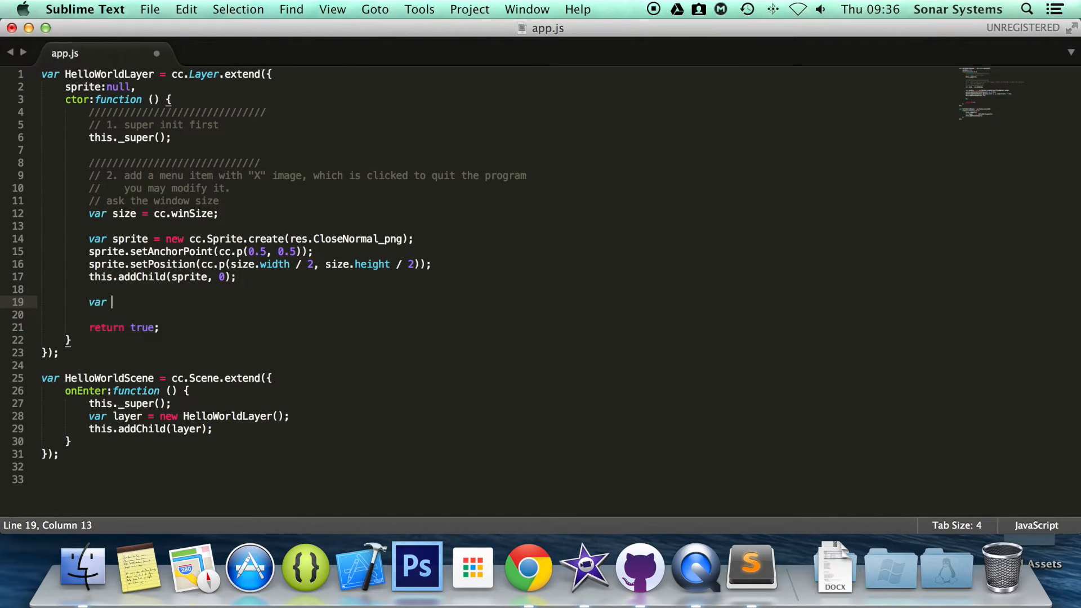
text(label = ne)
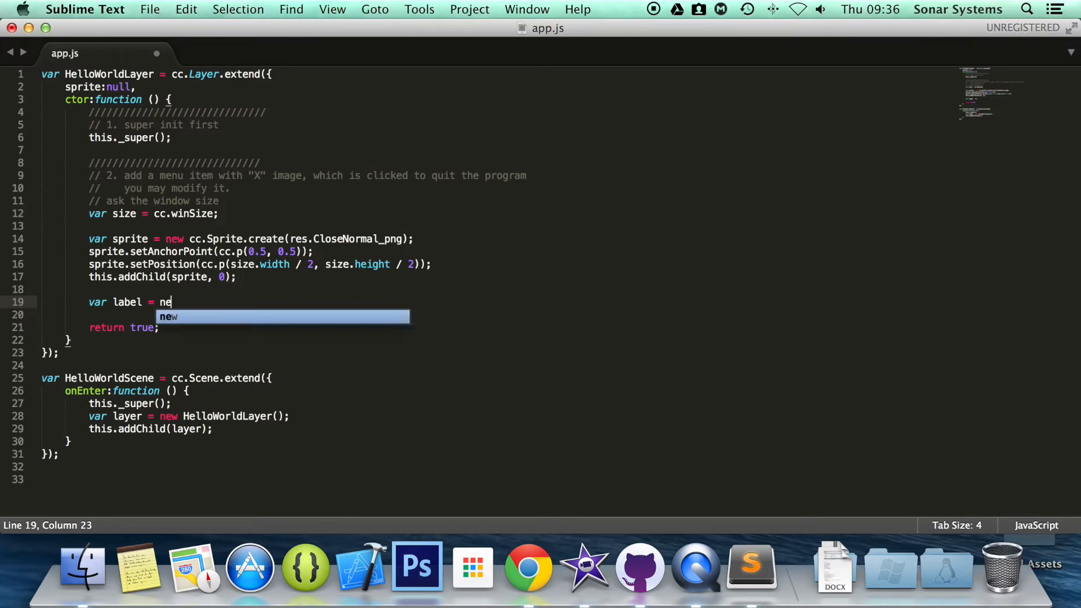
text(w cc.LabelTTF)
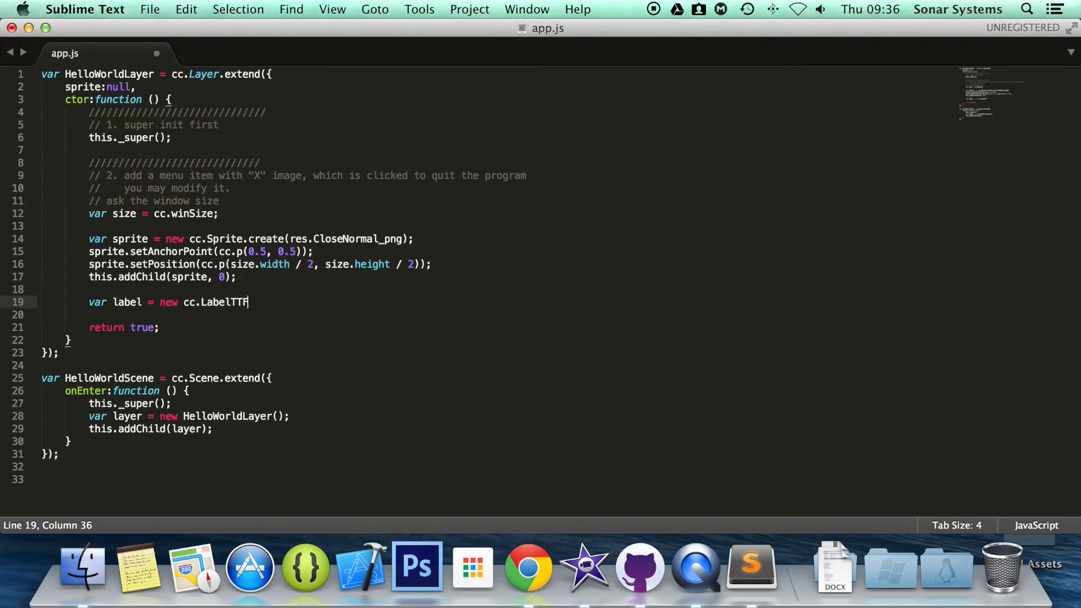
text(();)
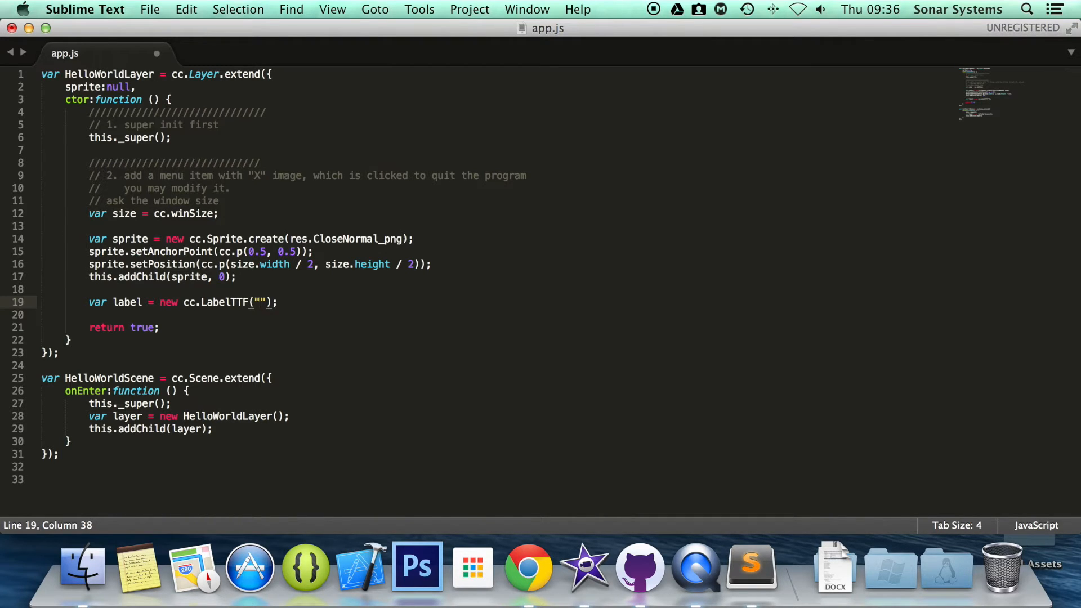
text(B)
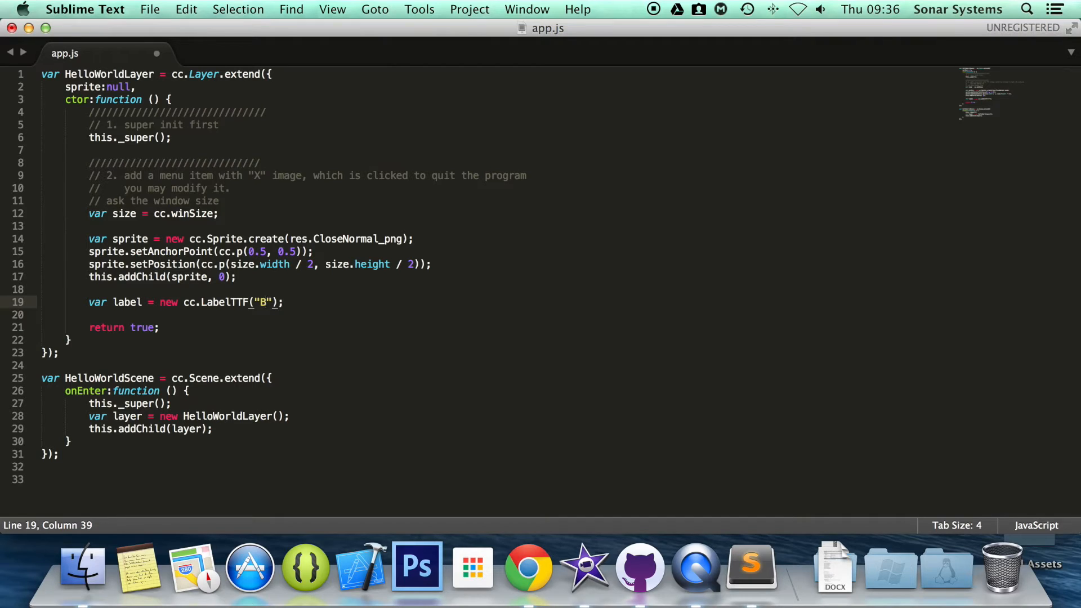
text(atman)
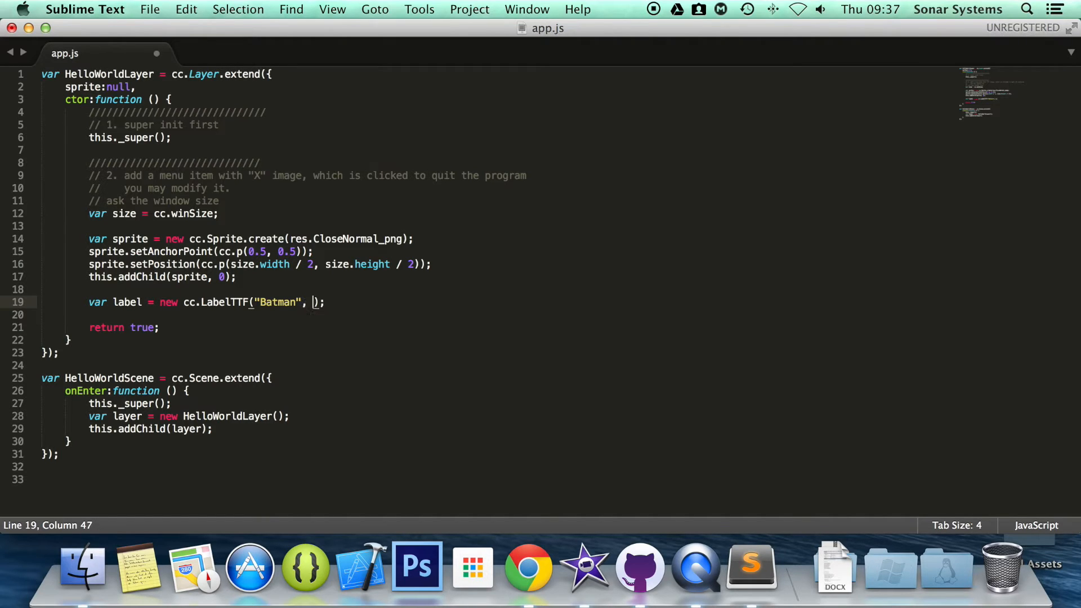
text(Ar")
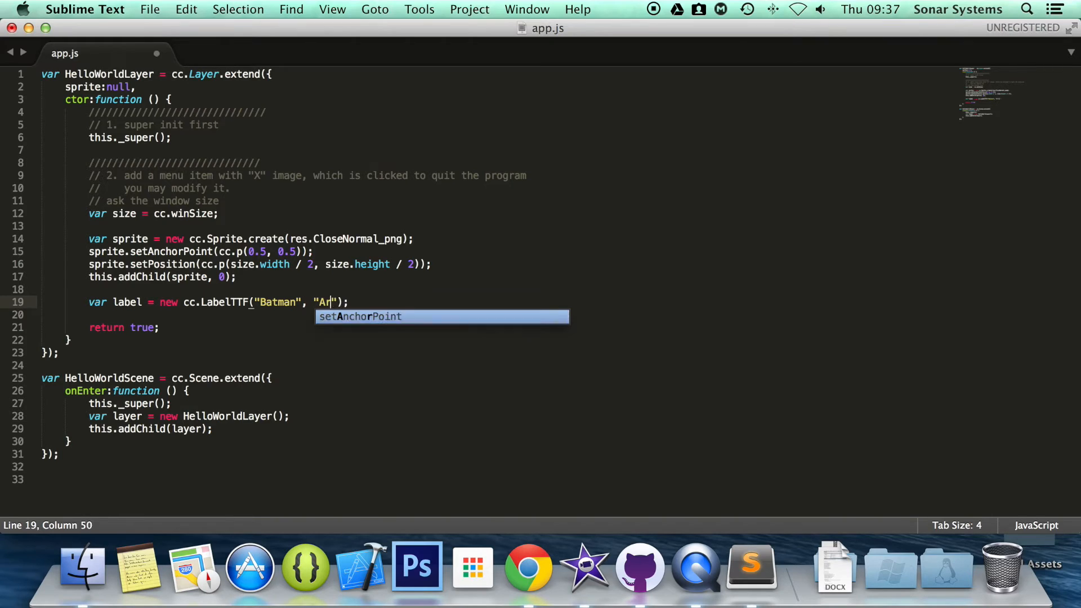
text(ial)
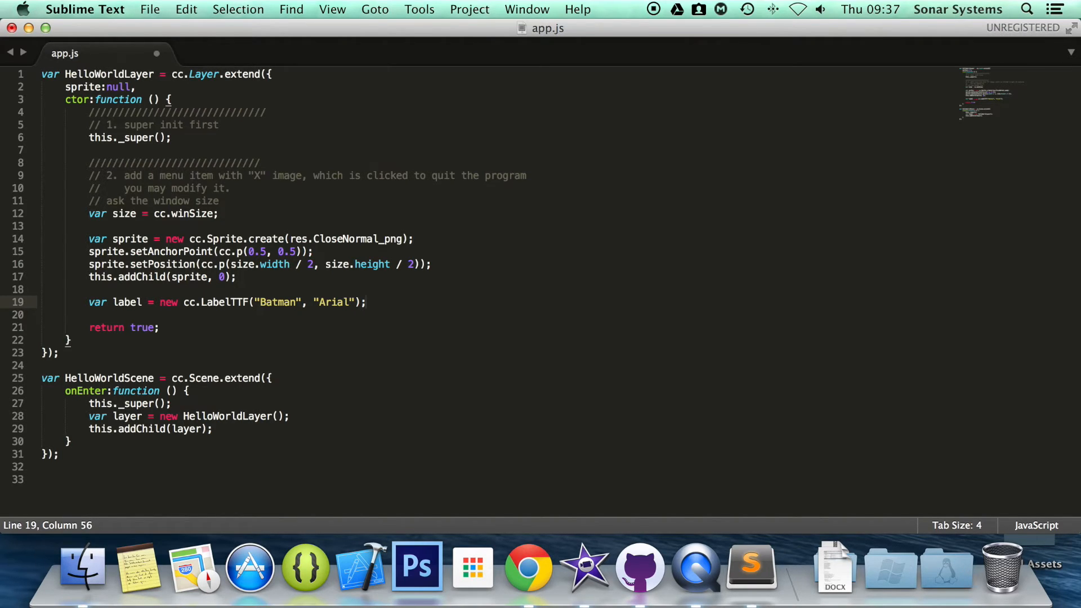
text(label.)
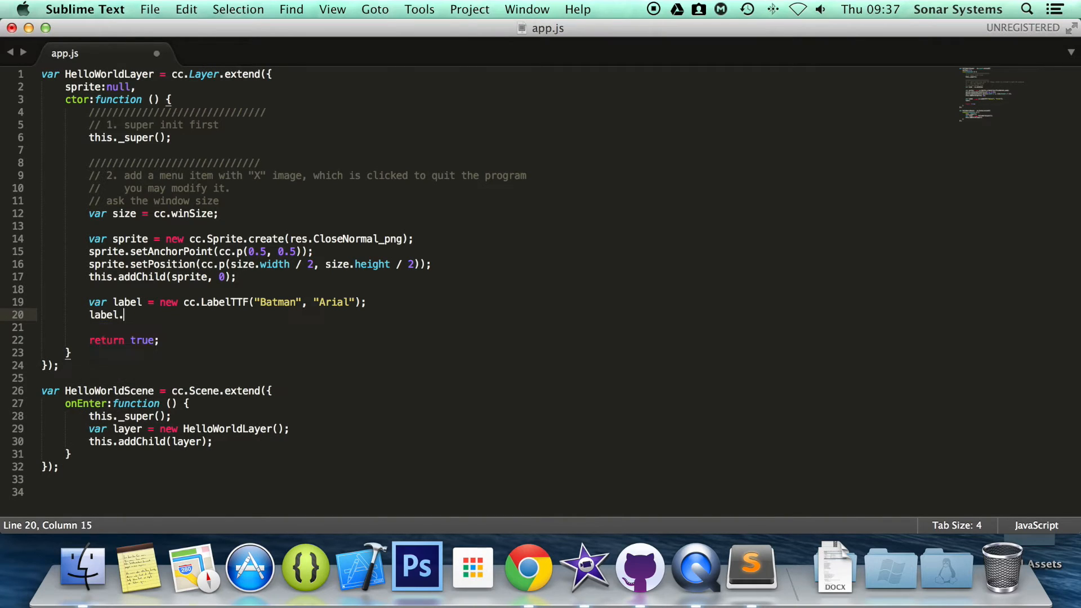
Add label.setFontSize(80); and an empty label.setPosition(); call on the next line.
text(setFontSiz)
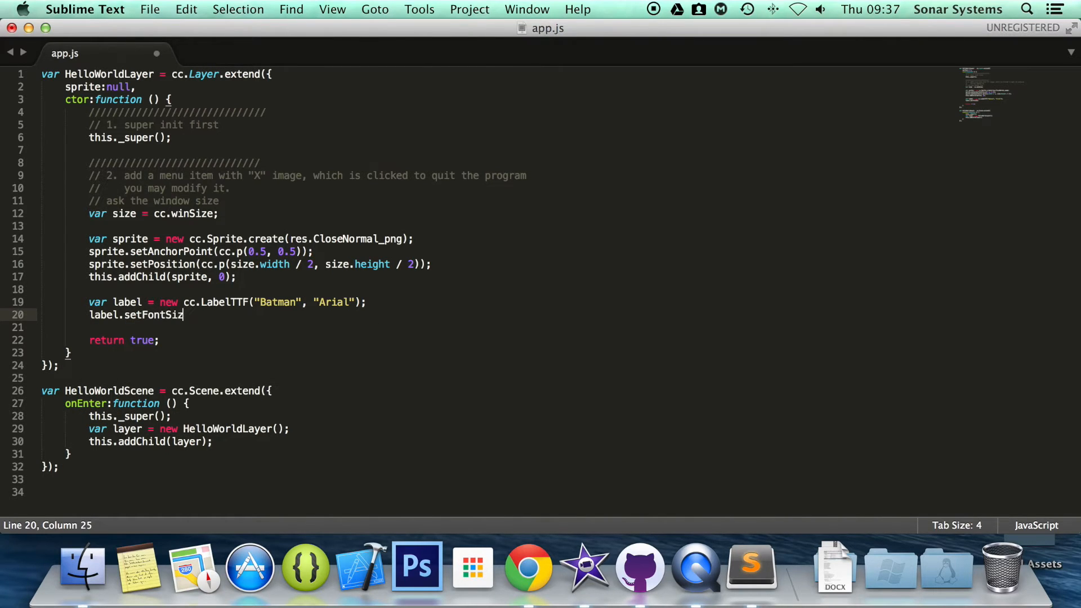
text(e();)
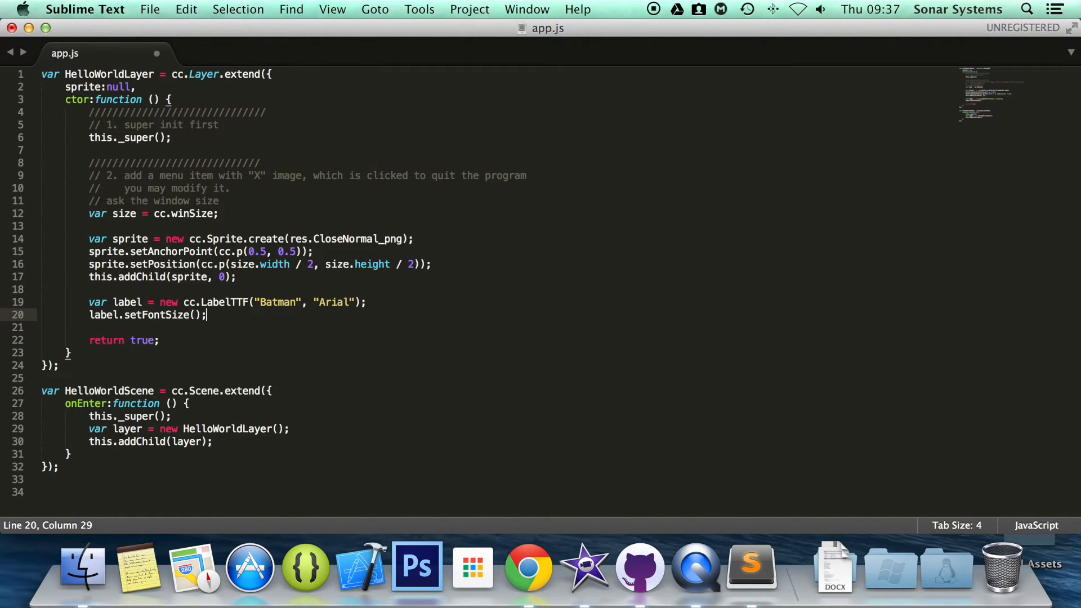
text(80)
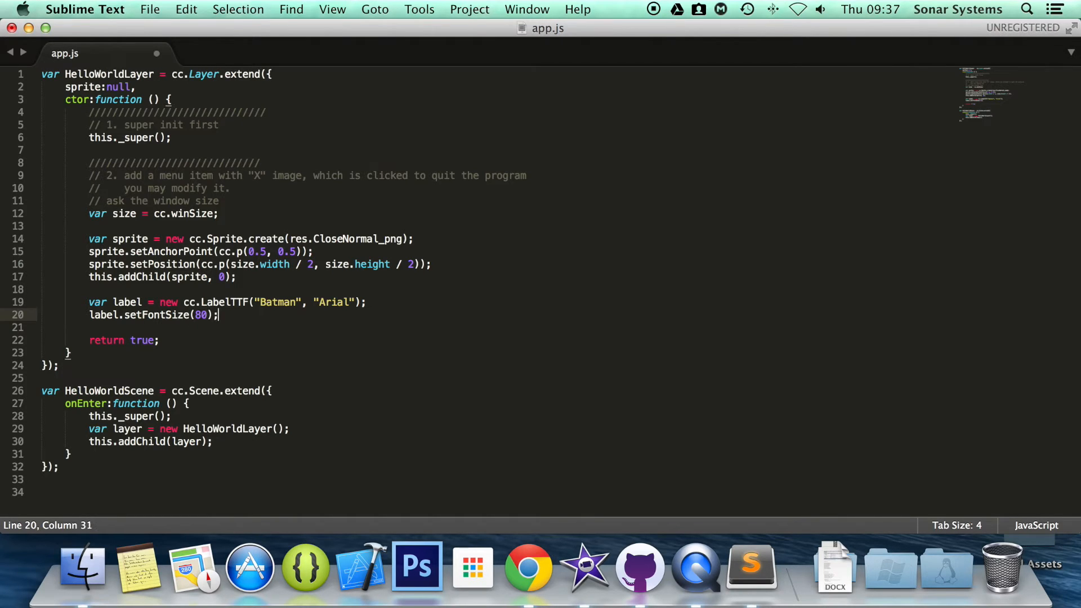
text(l)
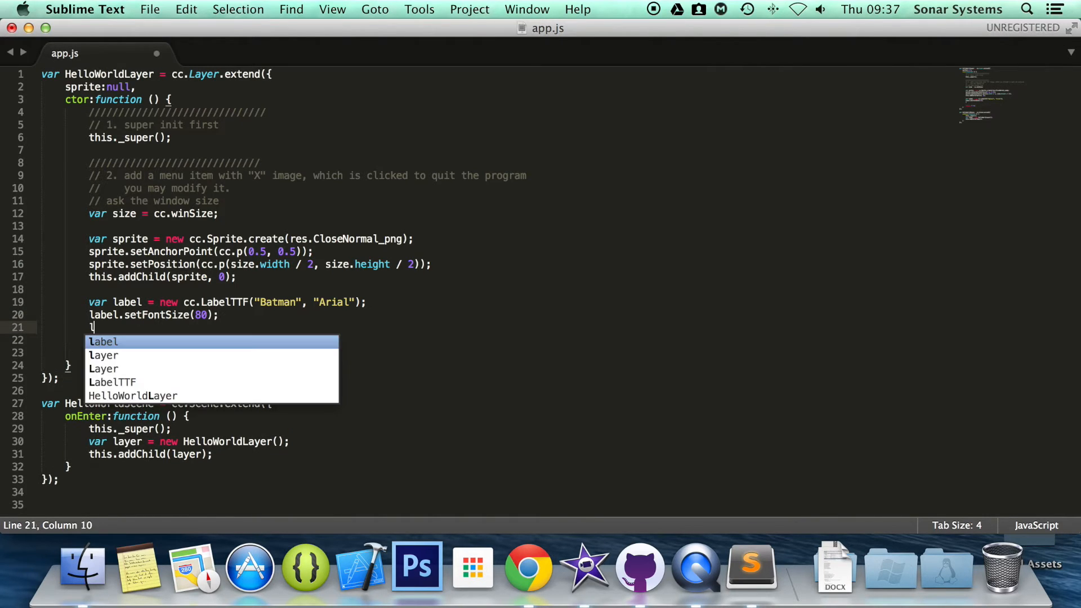
text(abel.setPosition()
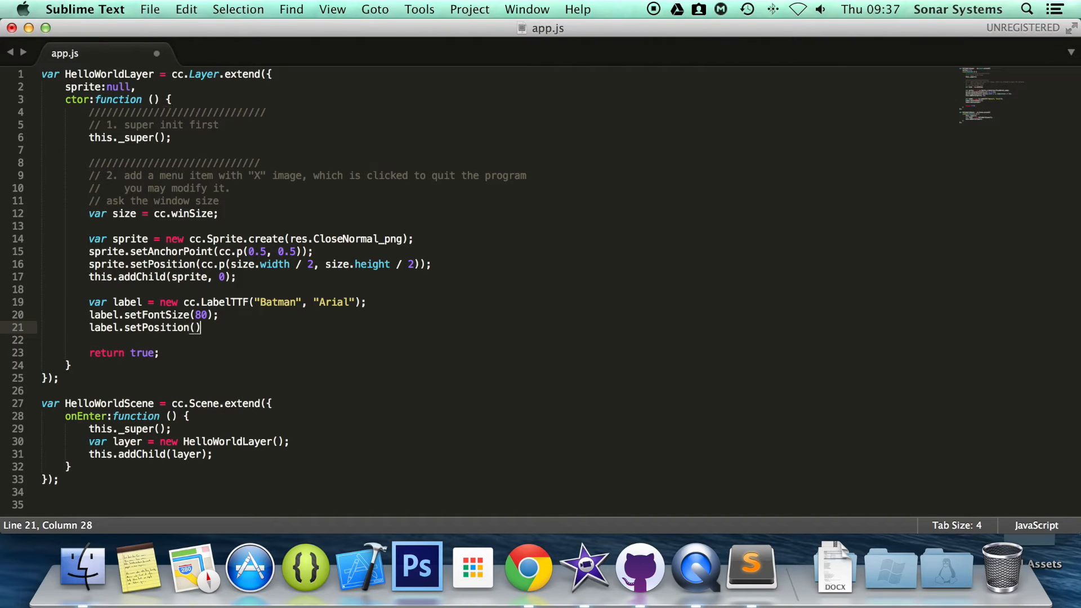
text(;)
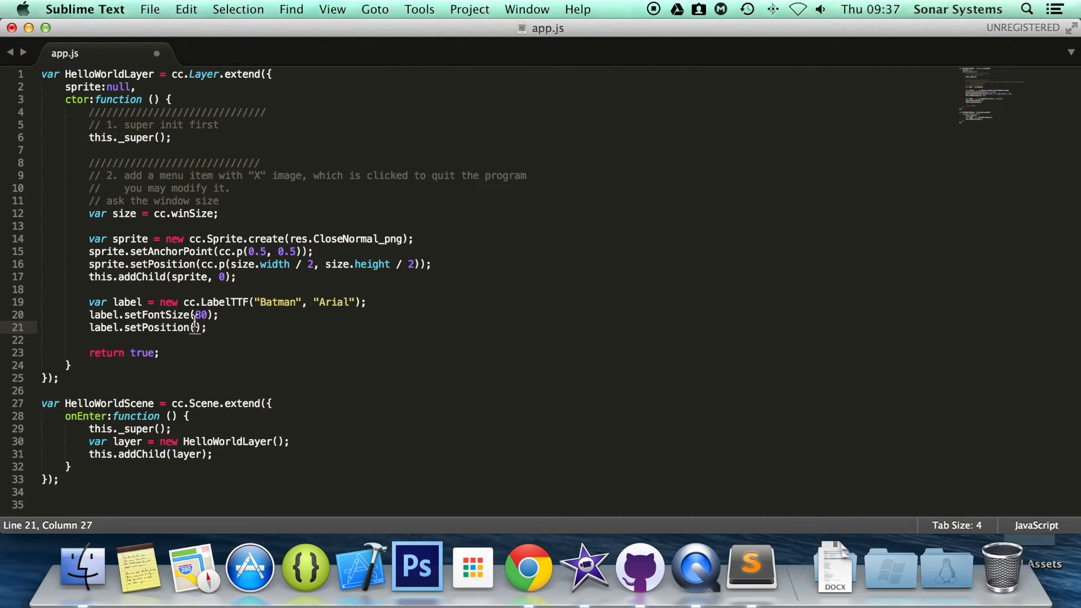
drag(88, 314, 203, 328)
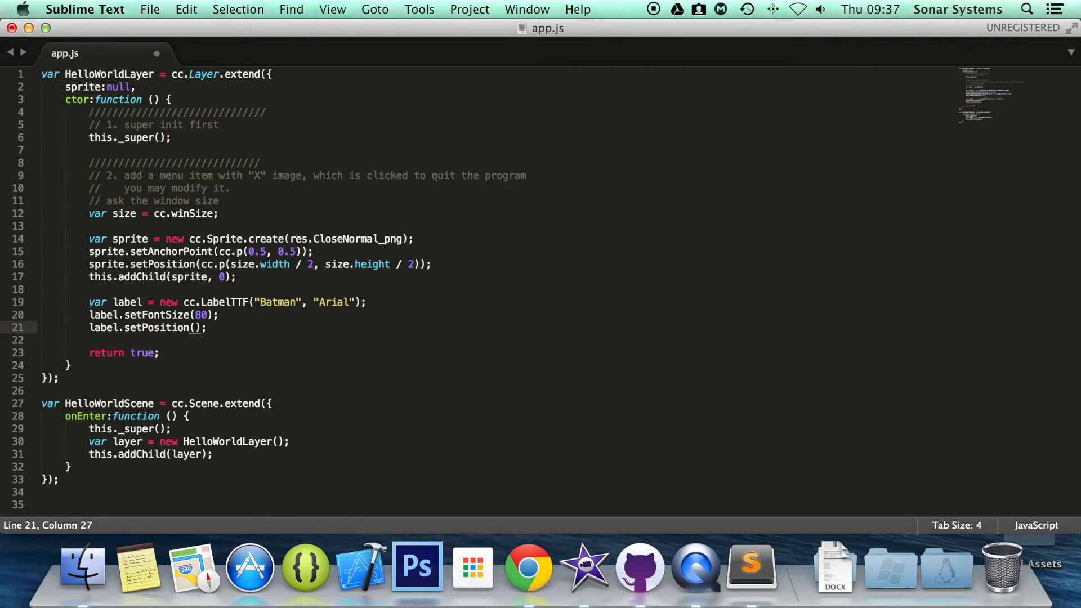
Position the label at cc.p(size.width / 2, size.height / 2) and comment out the sprite's addChild.
text(cc.p()
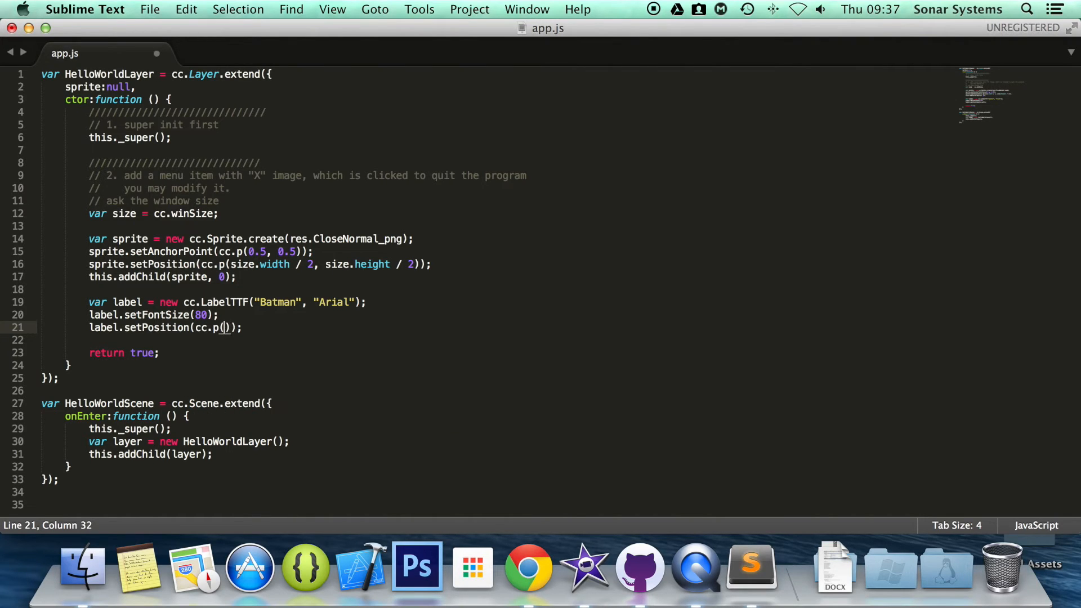
text(dizn)
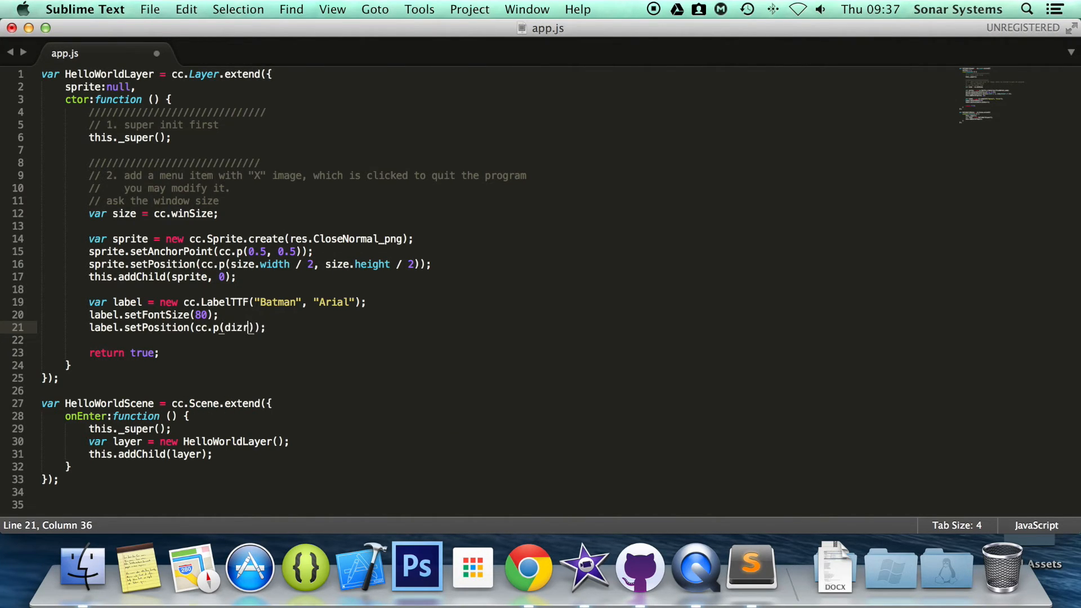
text(si)
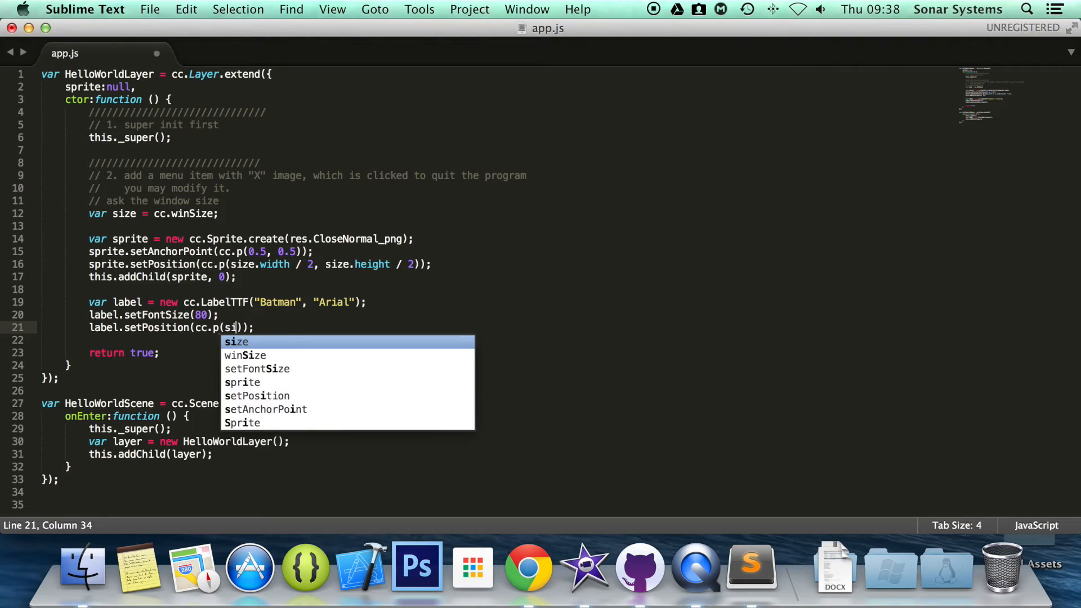
text(ze)
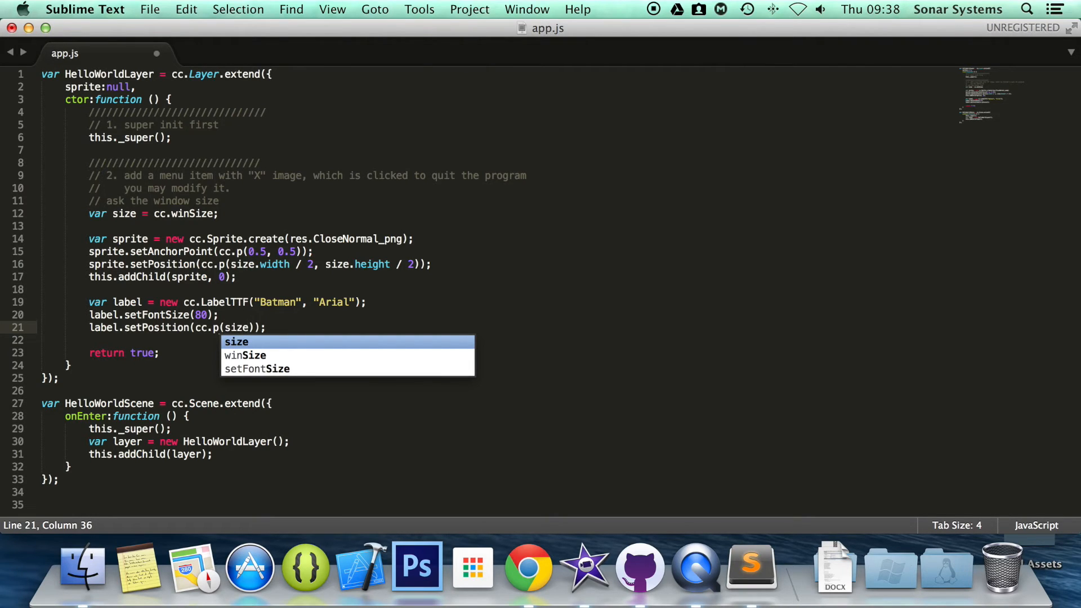
text(.width)
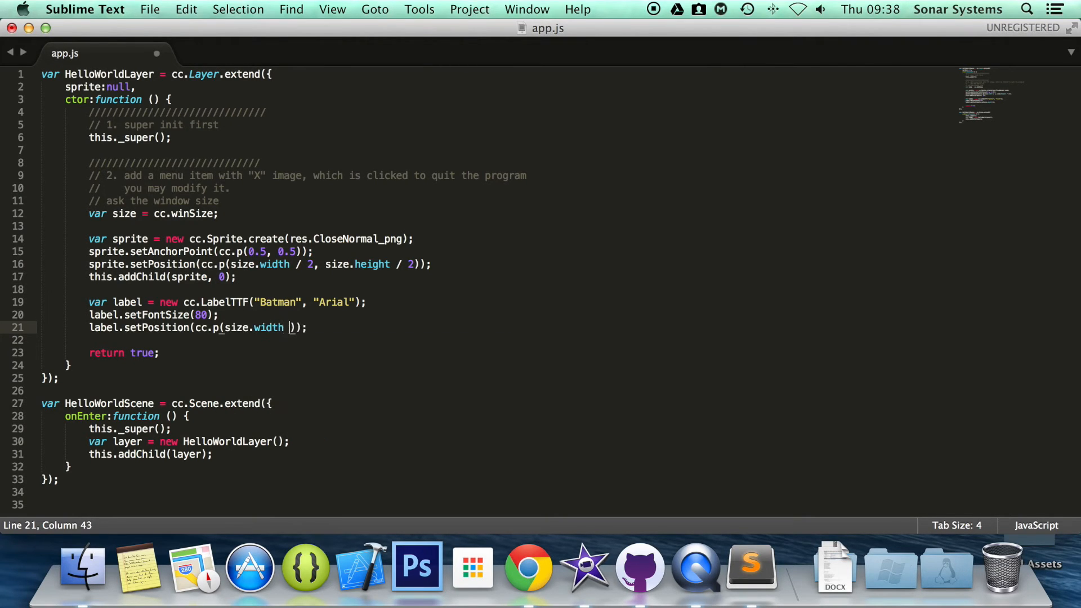
text(/ 2,)
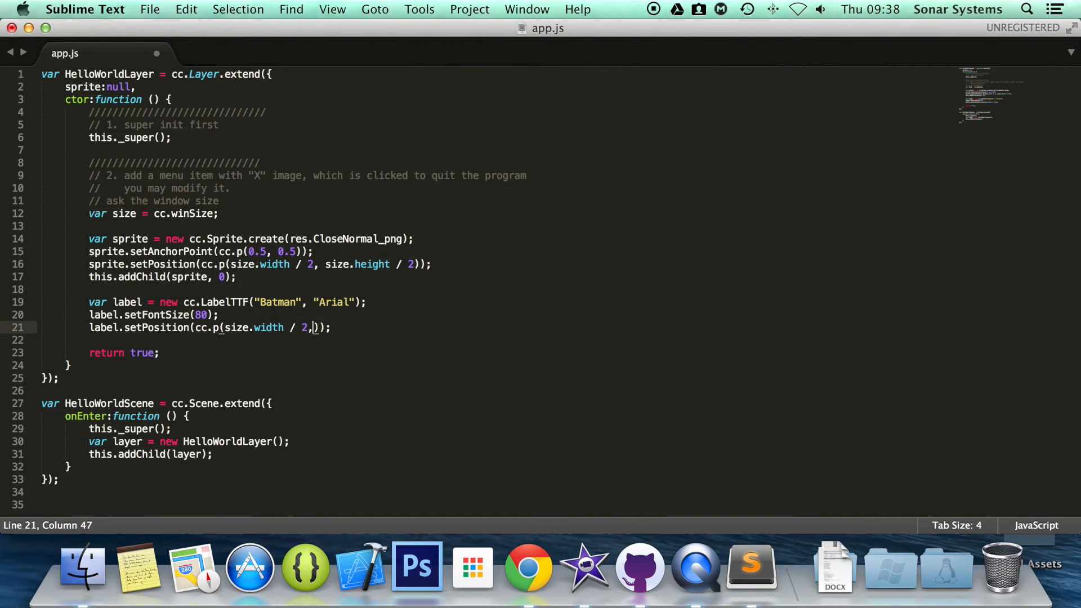
text(size.H)
click(164, 276)
text(//)
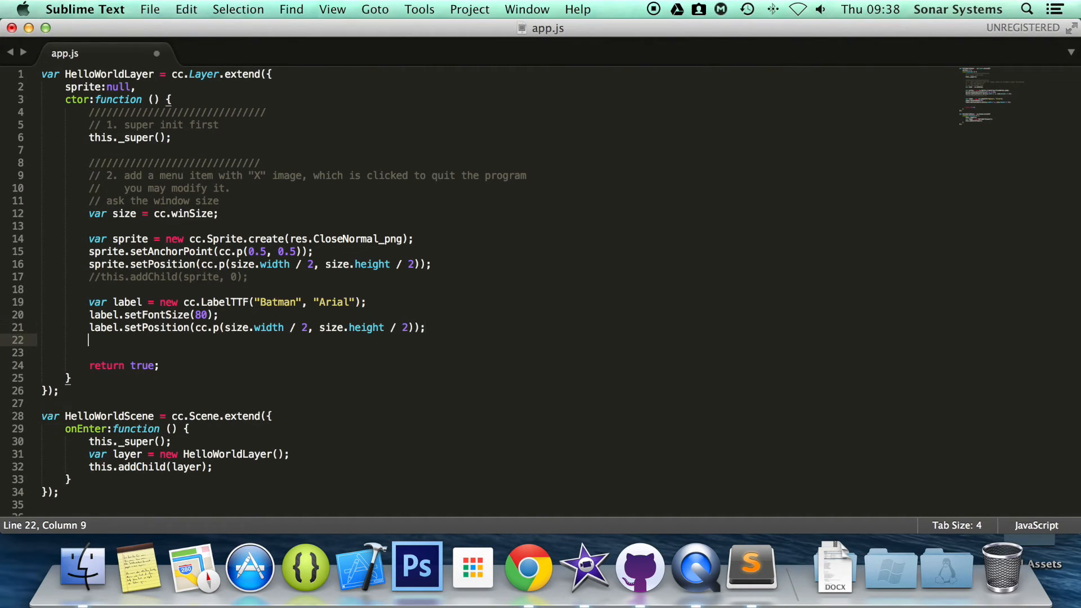
Add label.setColor(cc.color(255, 0, 0)); to make the Batman label red.
text(label.setC)
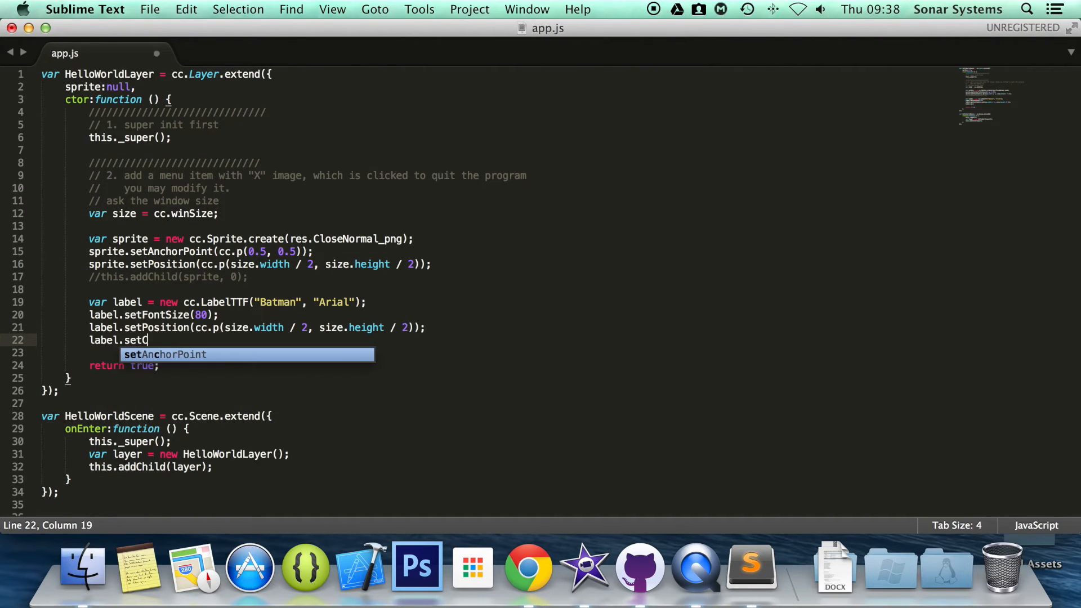
text(olor();)
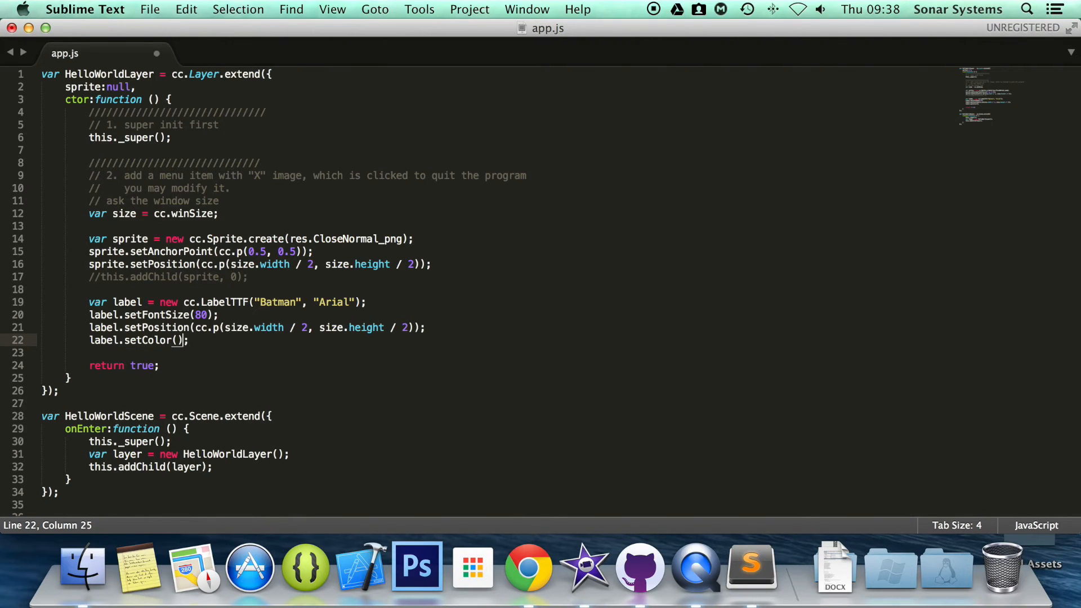
text(cc.color()
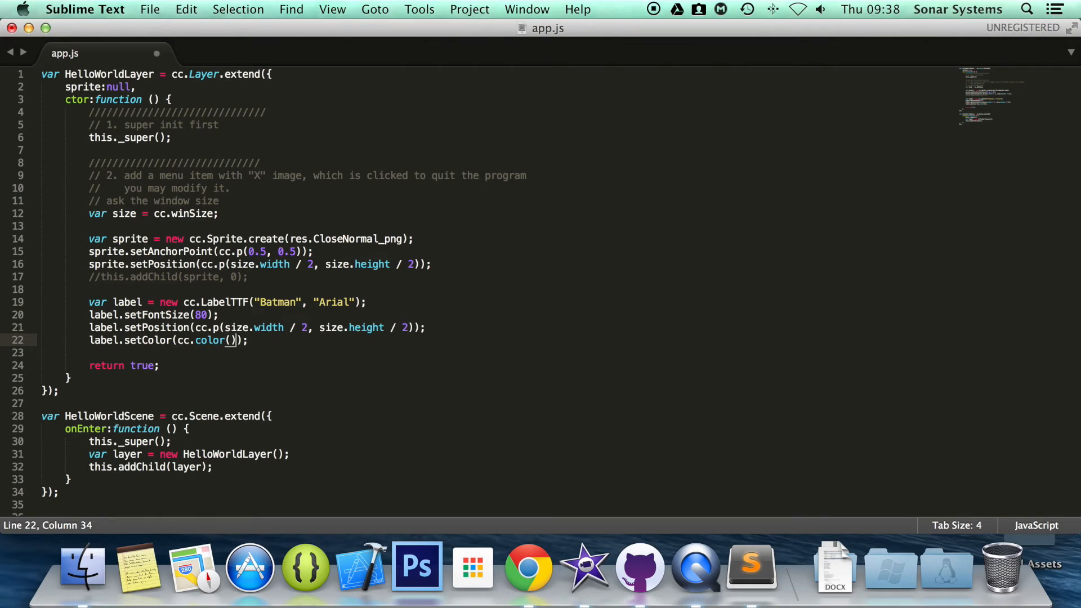
text(2)
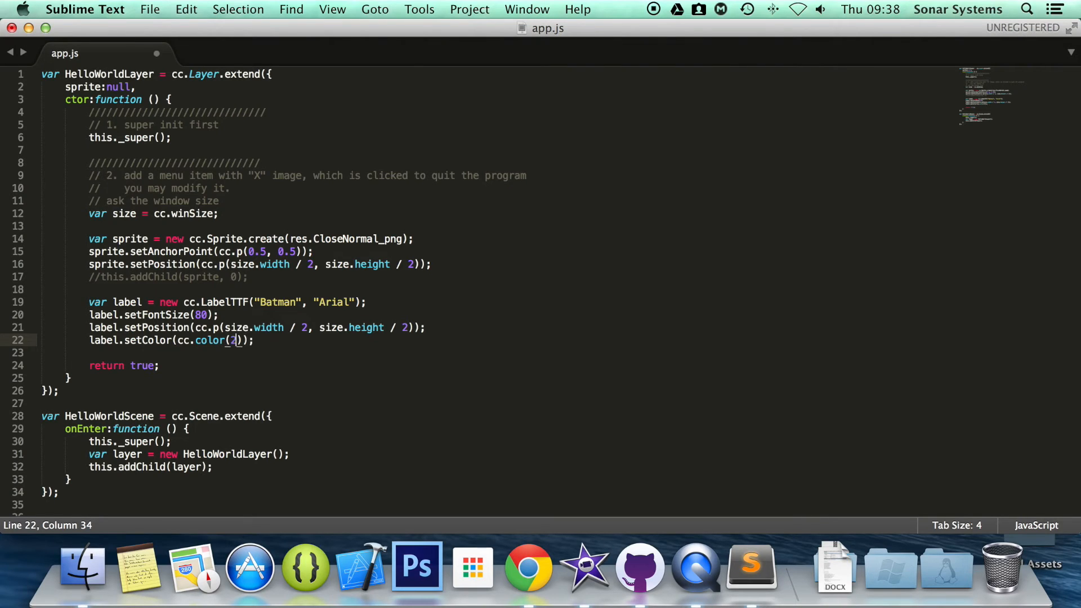
text(255,)
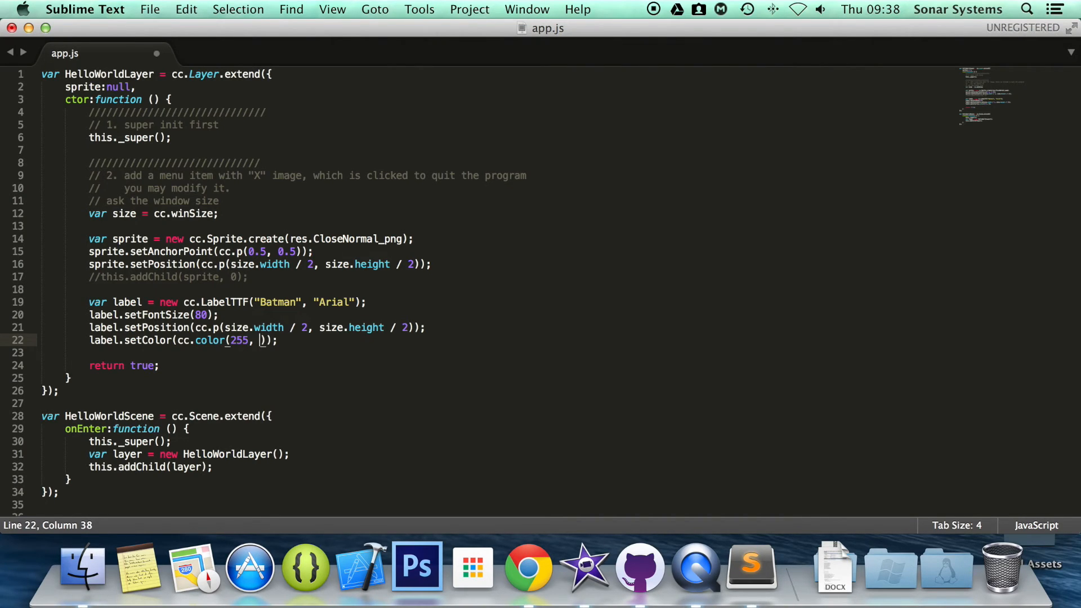
text(0, 0)
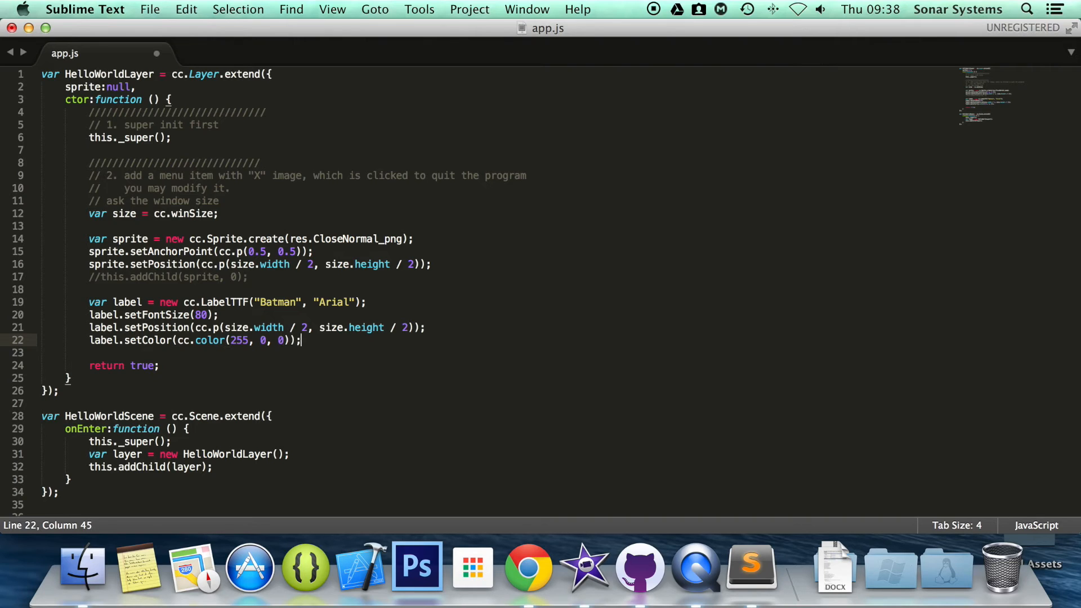
Add this.addChild(label); to put the label on the layer and save app.js.
text(this.)
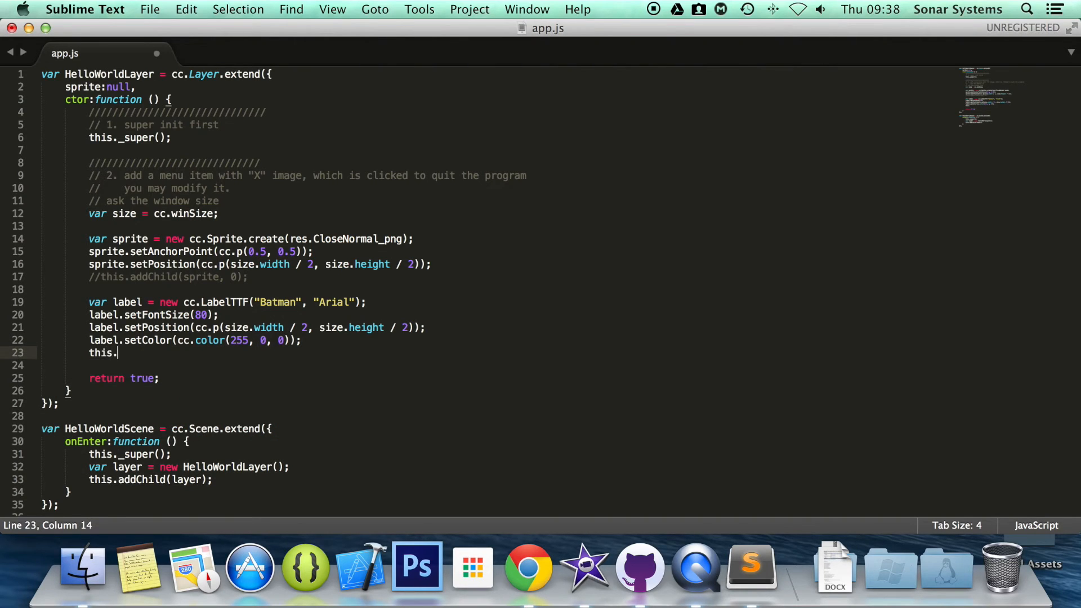
text(addChild();)
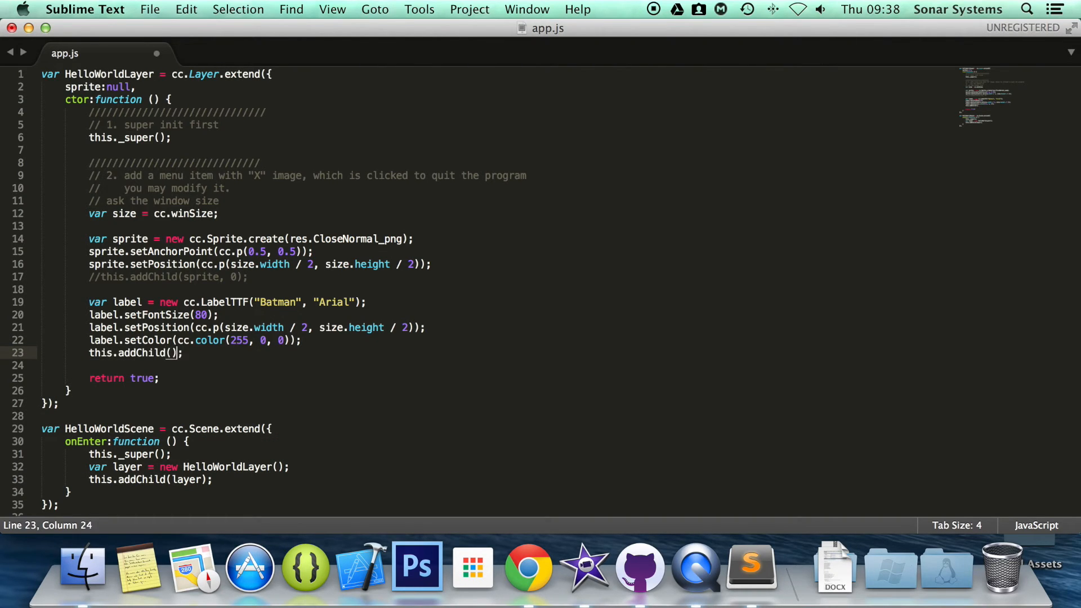
text(labae)
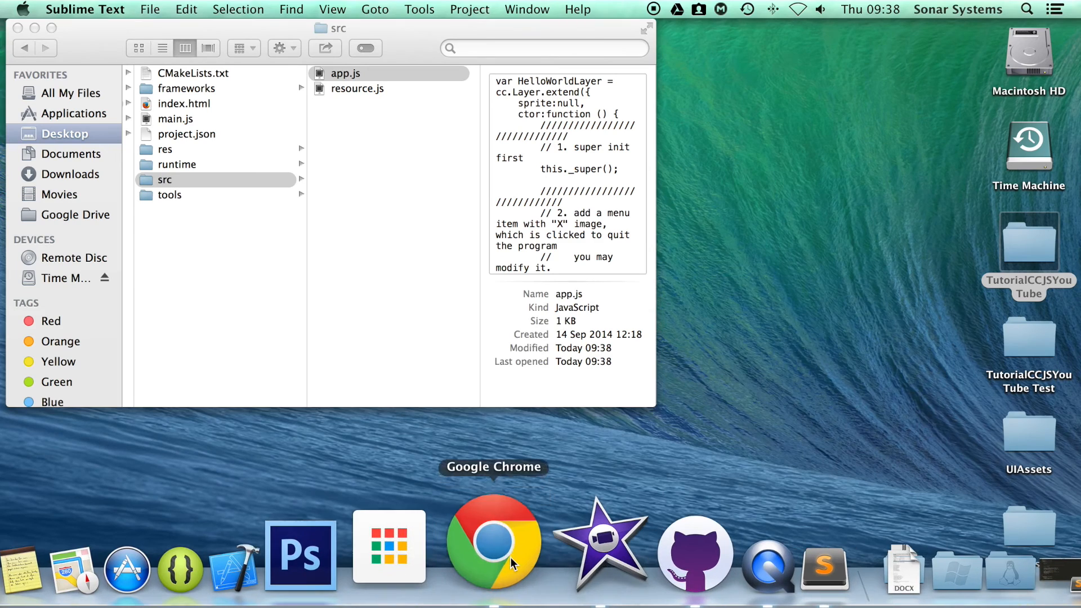
Launch a Terminal bash window.
click(492, 545)
text(cd)
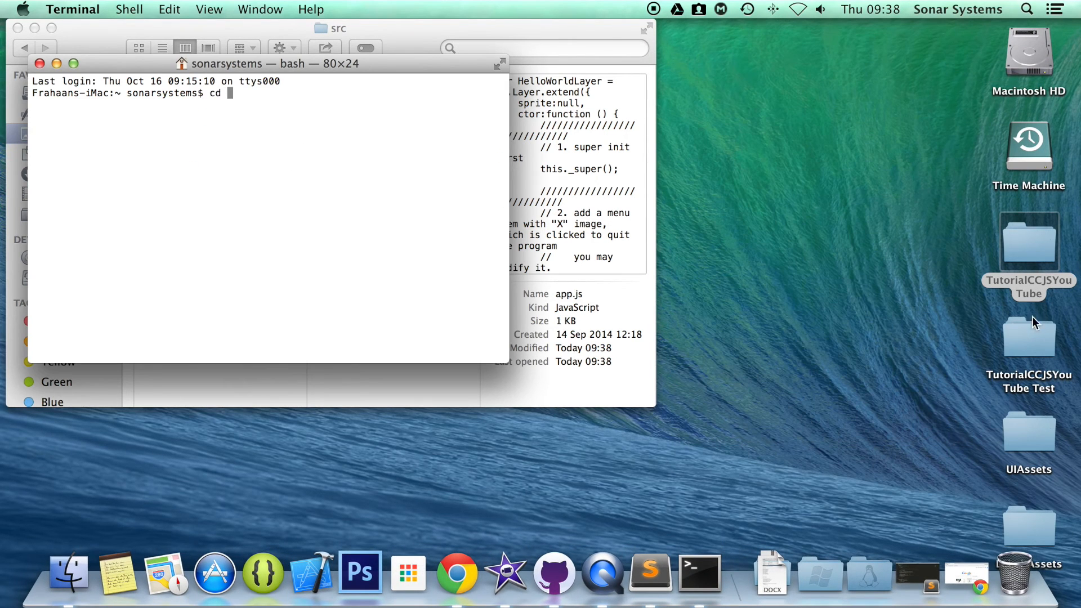
cd into /Users/sonarsystems/Desktop/TutorialCCJSYouTube and run cocos run -p web.
text(/Users/sonarsystems/Desktop/TutorialCCJSYouTube)
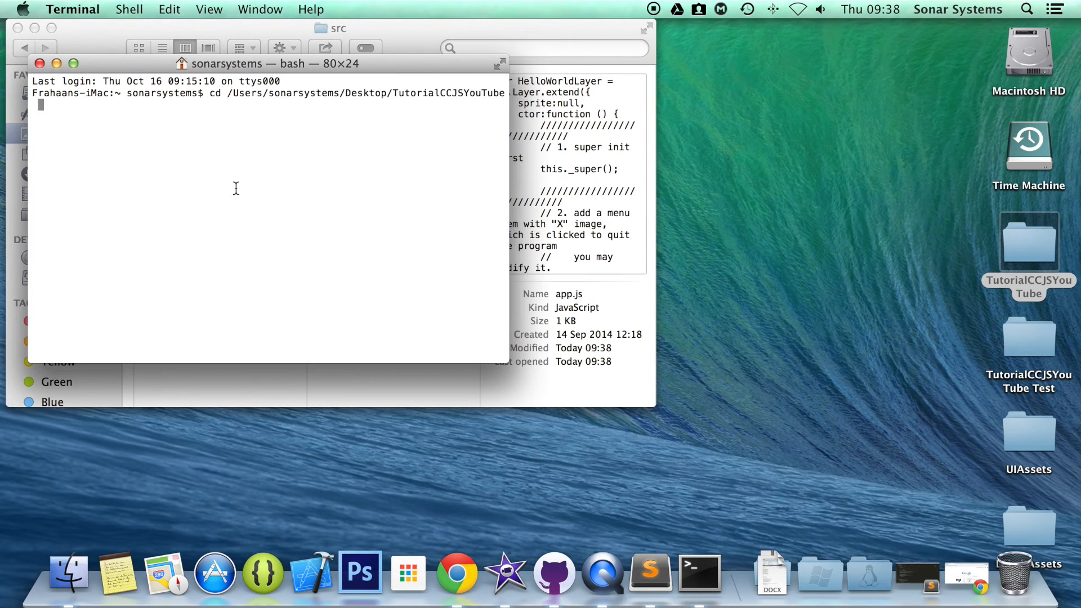
text(cocos r)
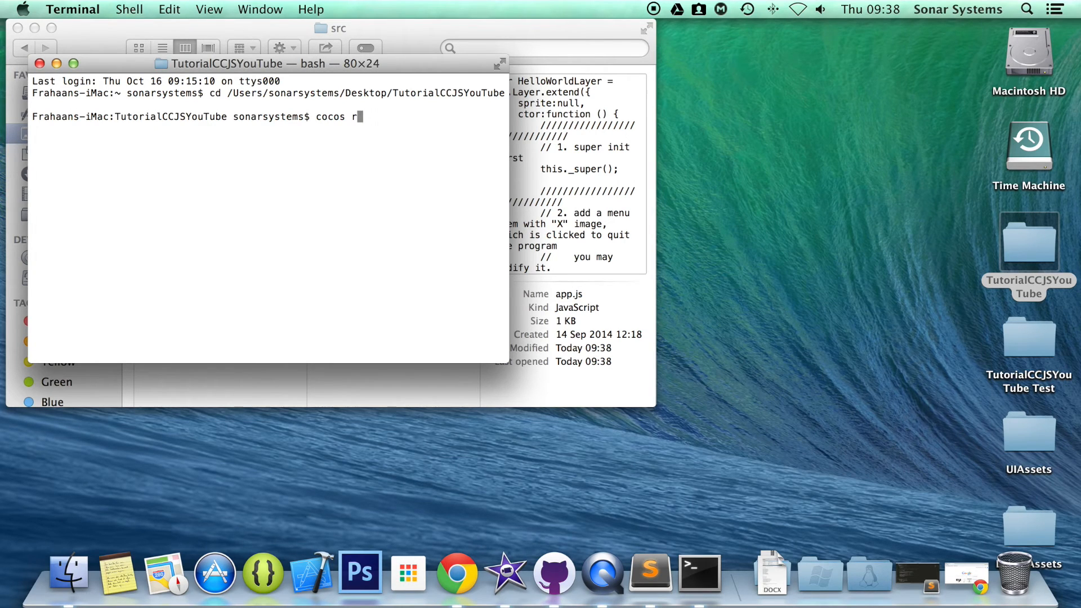
text(un -p web)
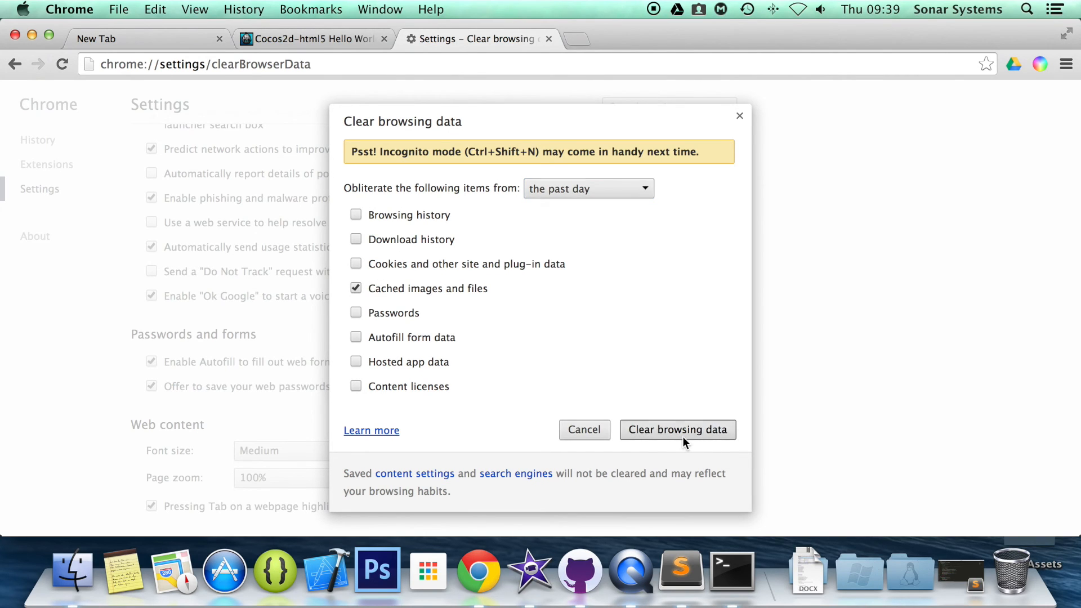
Clear Chrome's cached images and files, then view the game tab without DevTools.
click(677, 430)
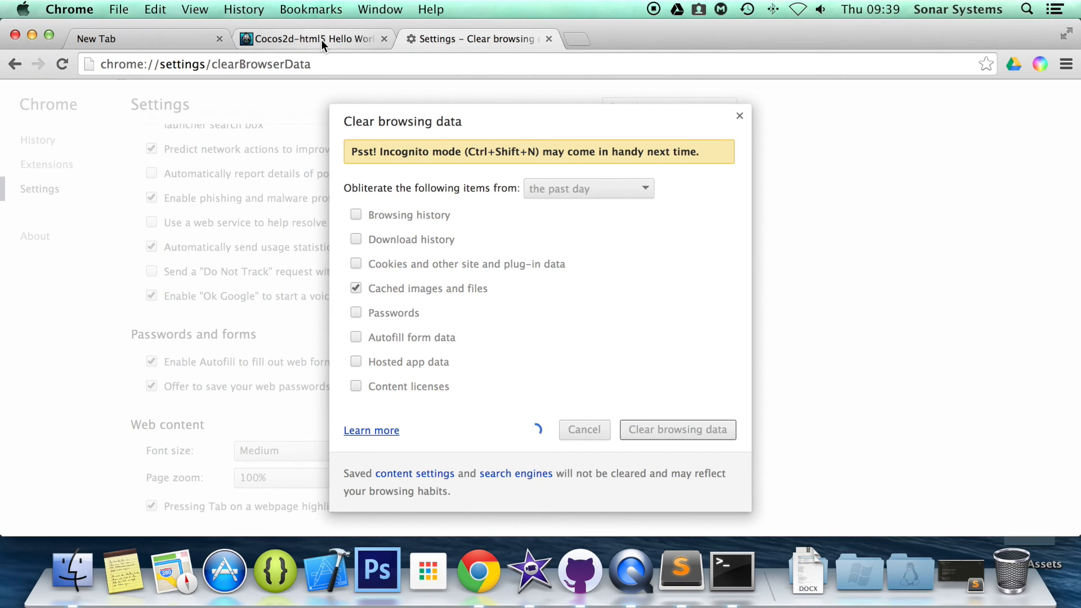
click(310, 39)
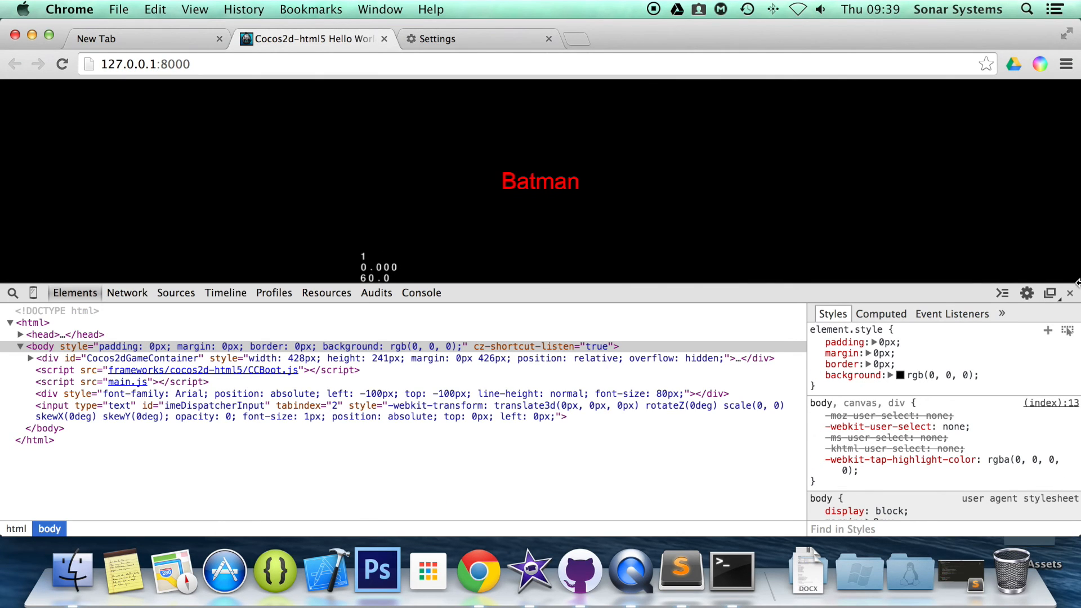
click(1068, 293)
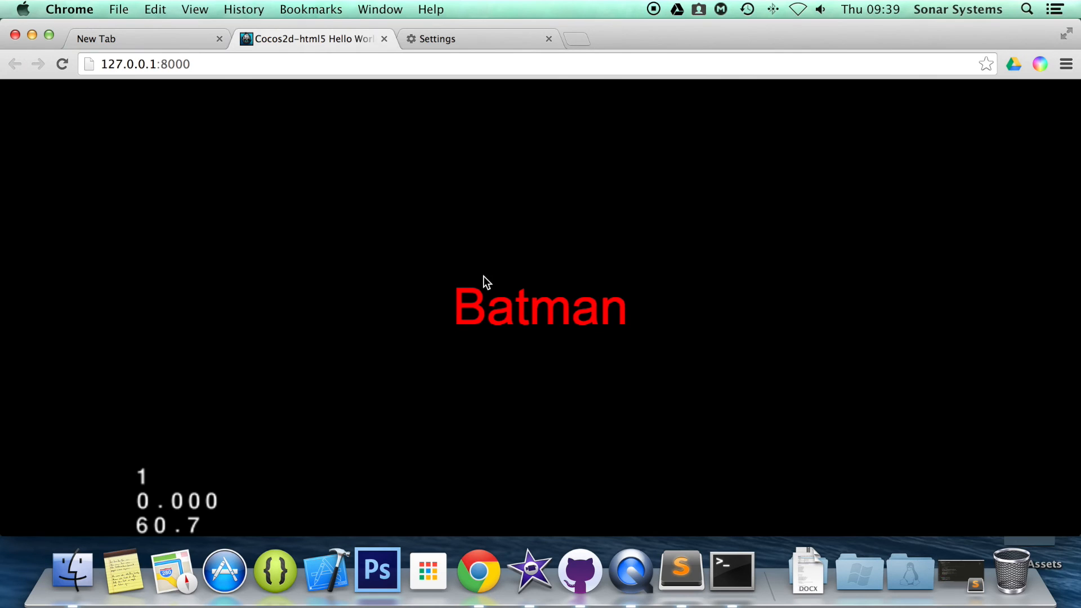
mouse_move(563, 510)
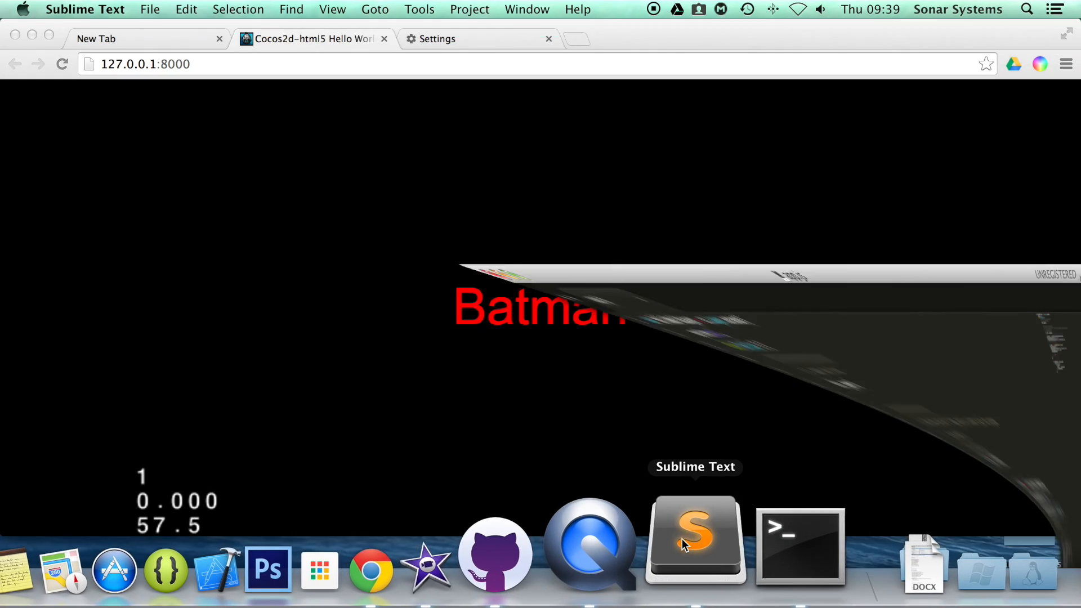
Return to app.js in Sublime Text via the Dock.
click(695, 542)
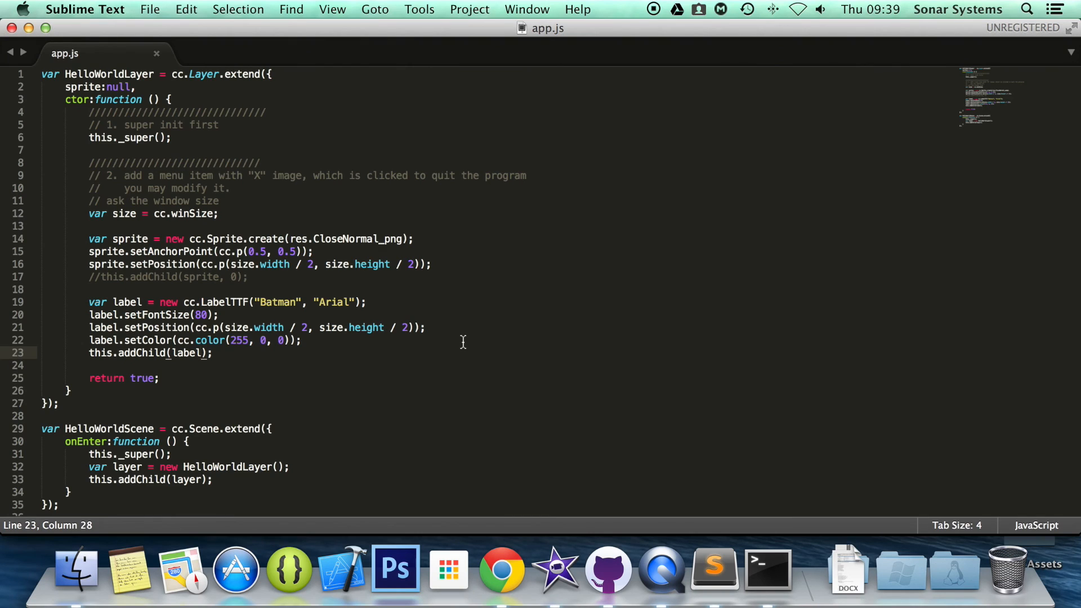
mouse_move(156, 326)
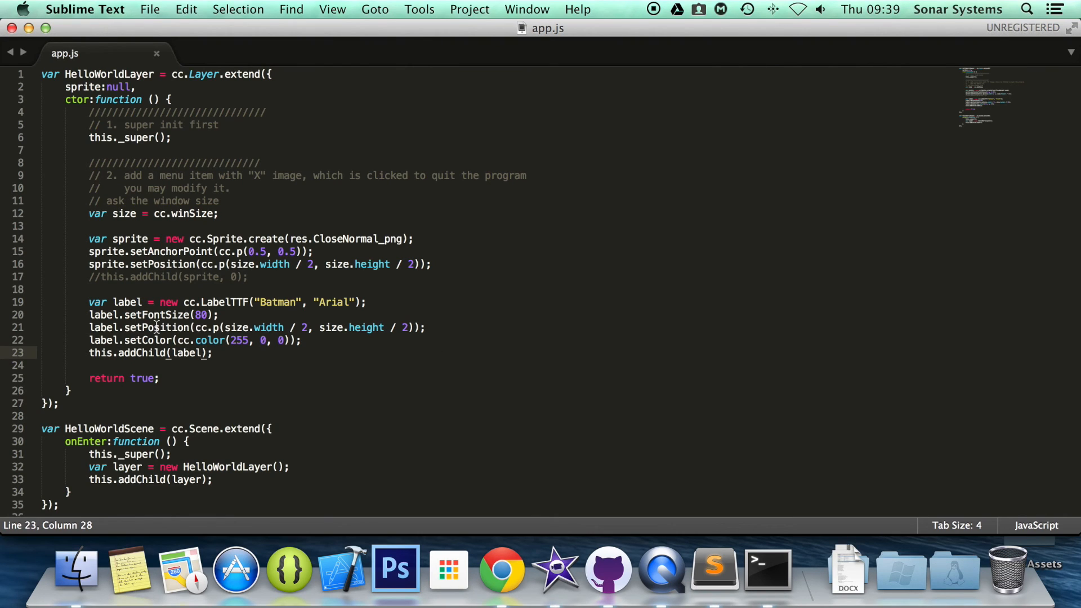